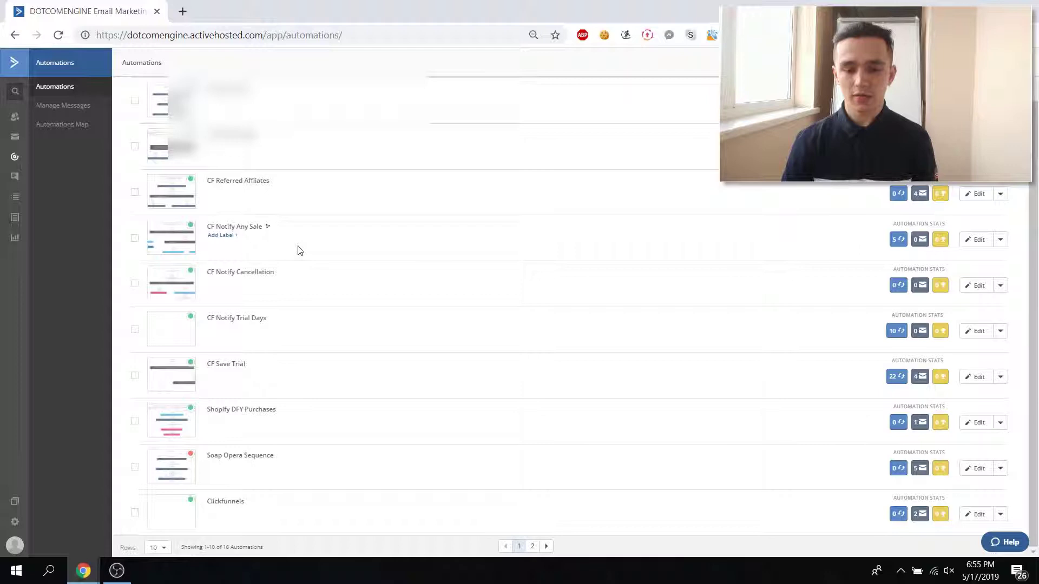
pyautogui.moveTo(241, 224)
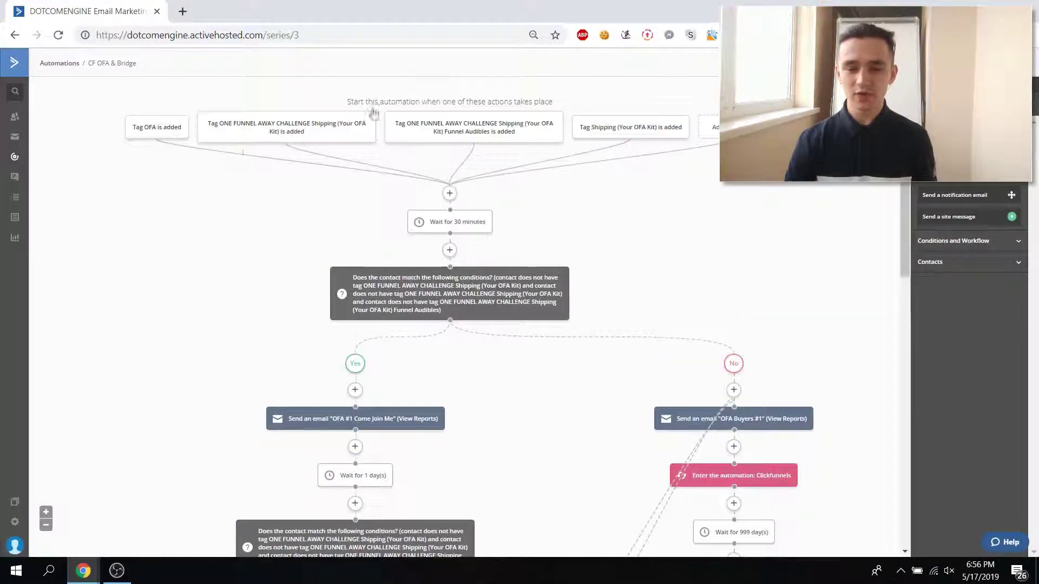
pyautogui.scroll(-3)
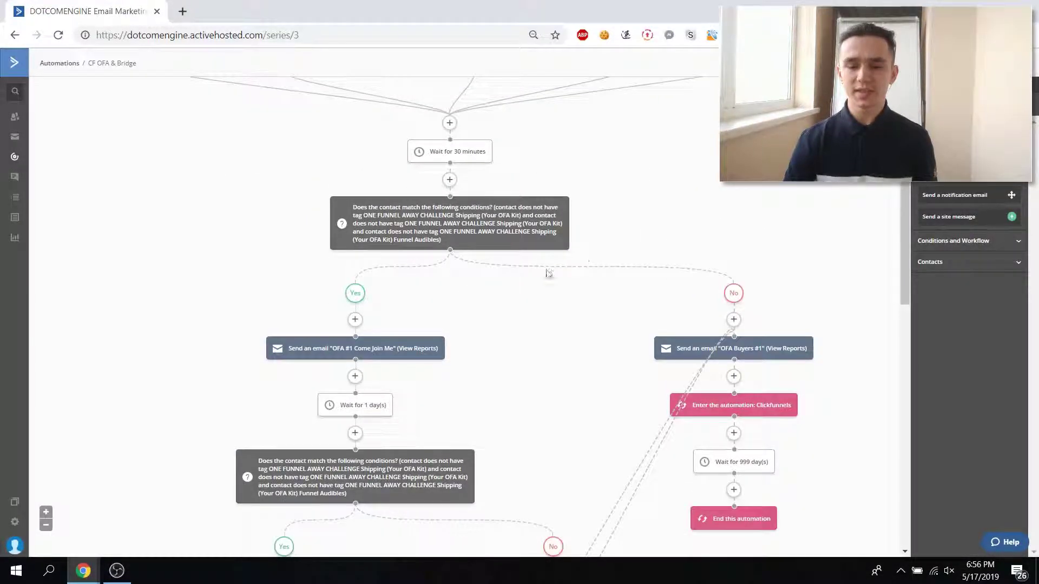
pyautogui.scroll(-3)
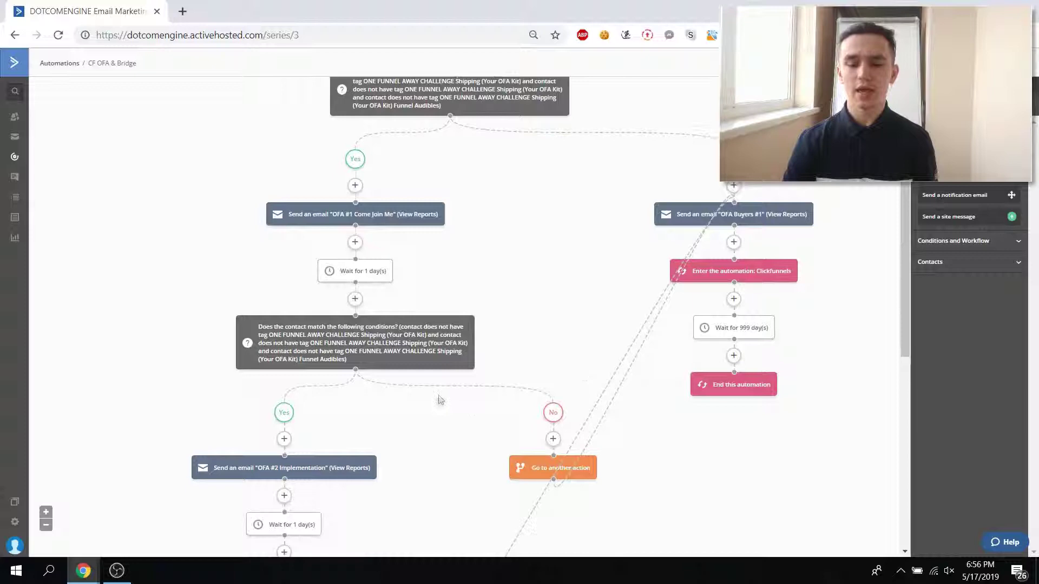
pyautogui.scroll(-3)
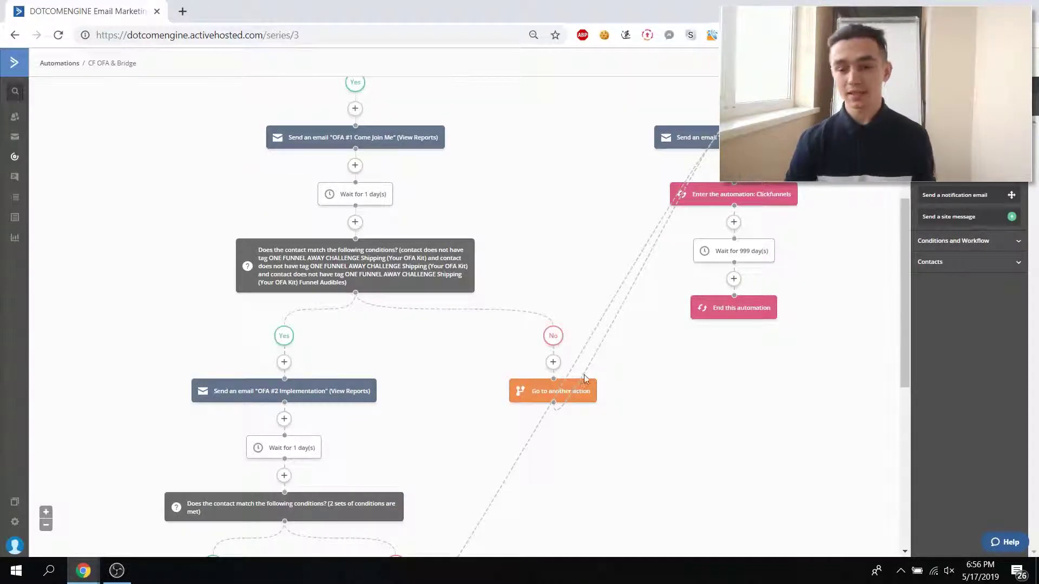
pyautogui.scroll(-3)
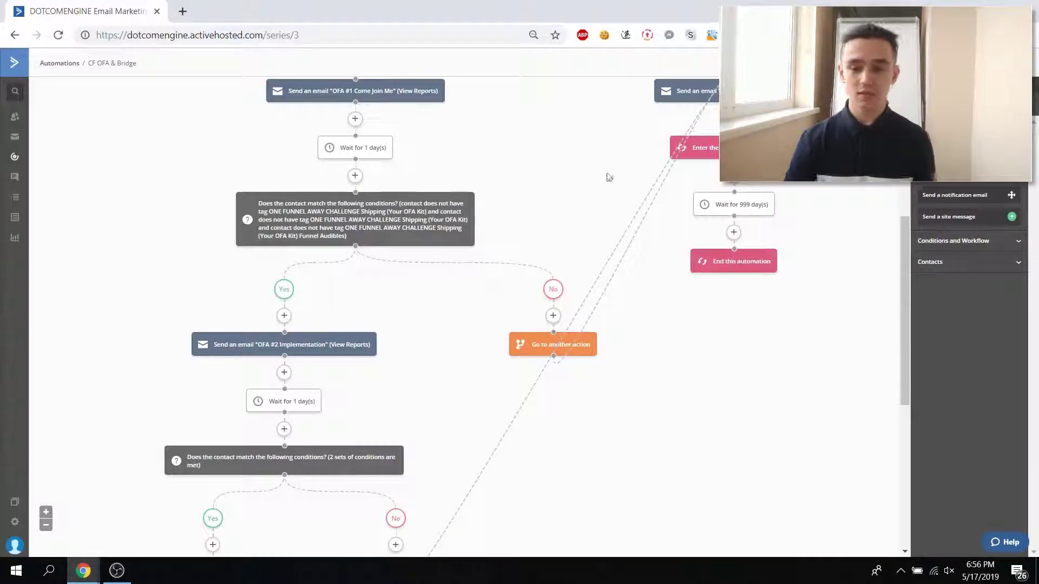
pyautogui.scroll(-3)
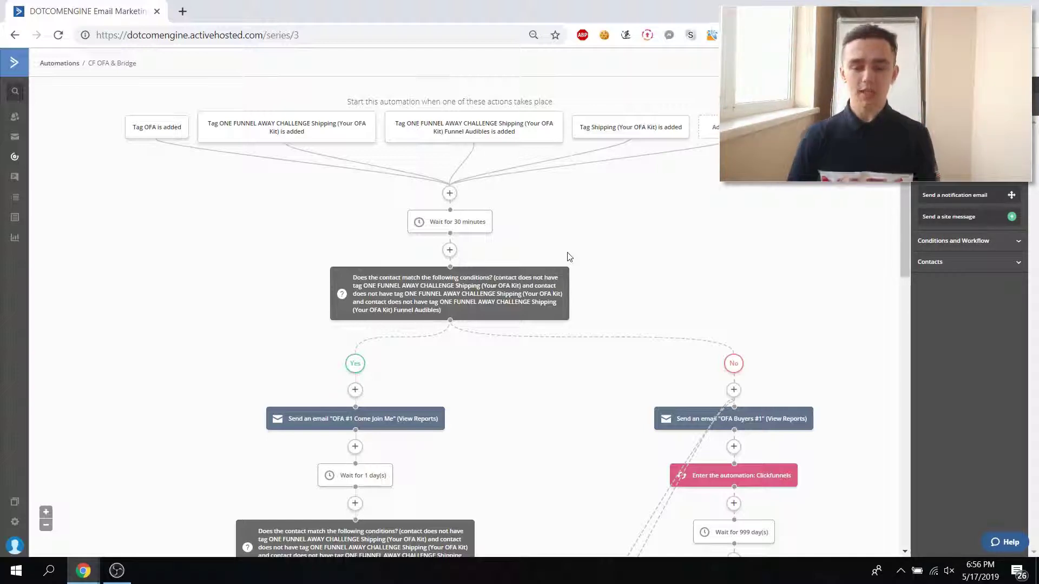
# - Load nickursu.com/challenge in a new tab, then return to the ActiveCampaign automation tab
pyautogui.click(182, 11)
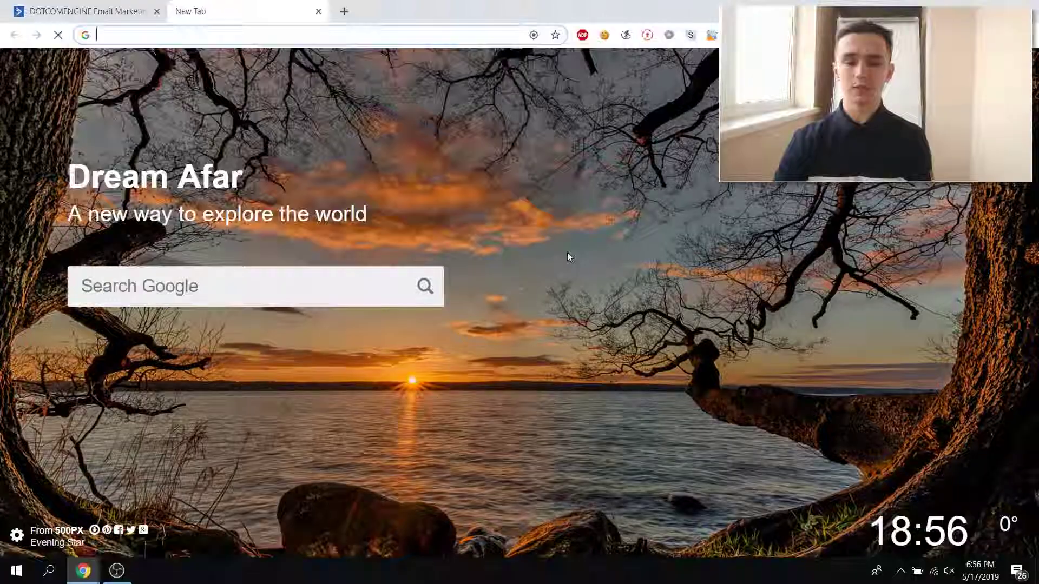
pyautogui.write('nickursu.com/challenge')
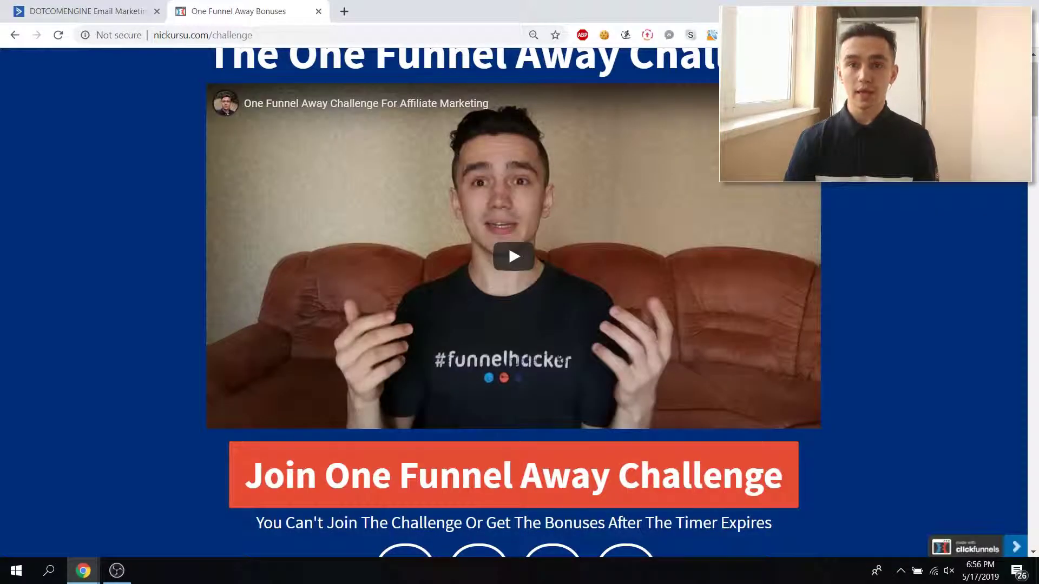
pyautogui.click(87, 11)
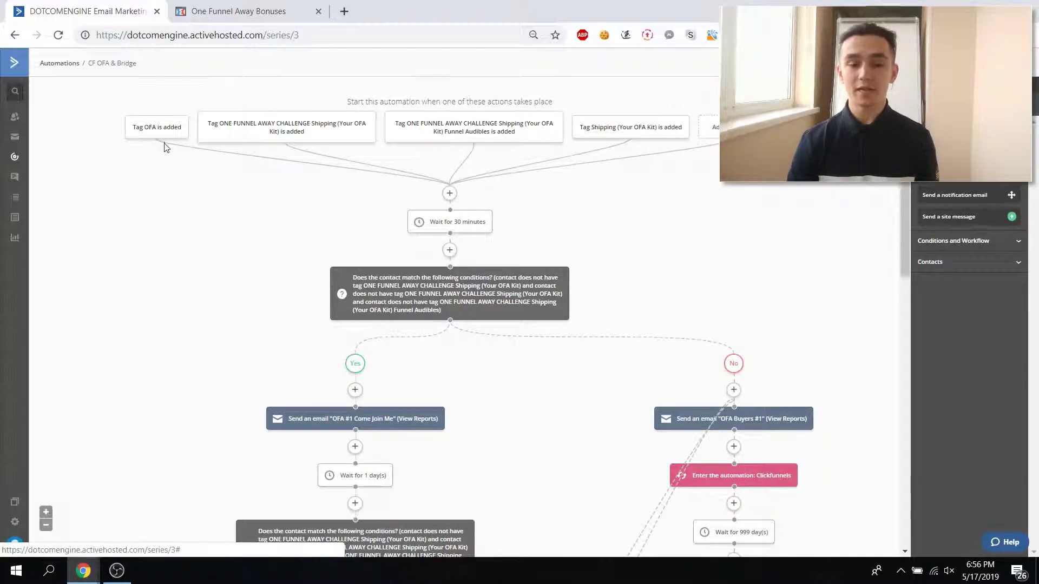
# - Show the challenge page, dismiss its sign-up popup and reach the bonus list totalling $3,126
pyautogui.click(238, 11)
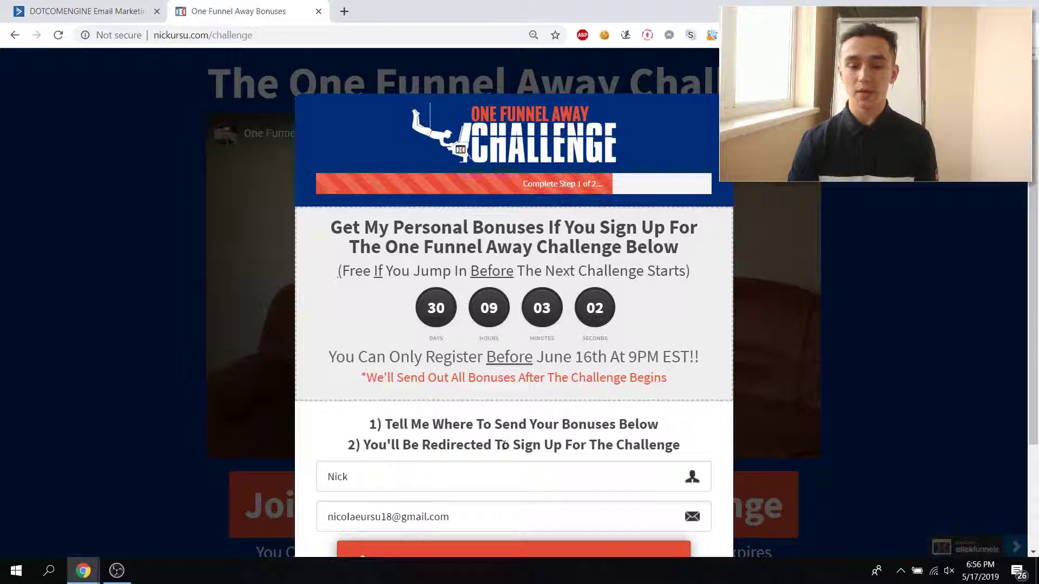
pyautogui.click(87, 11)
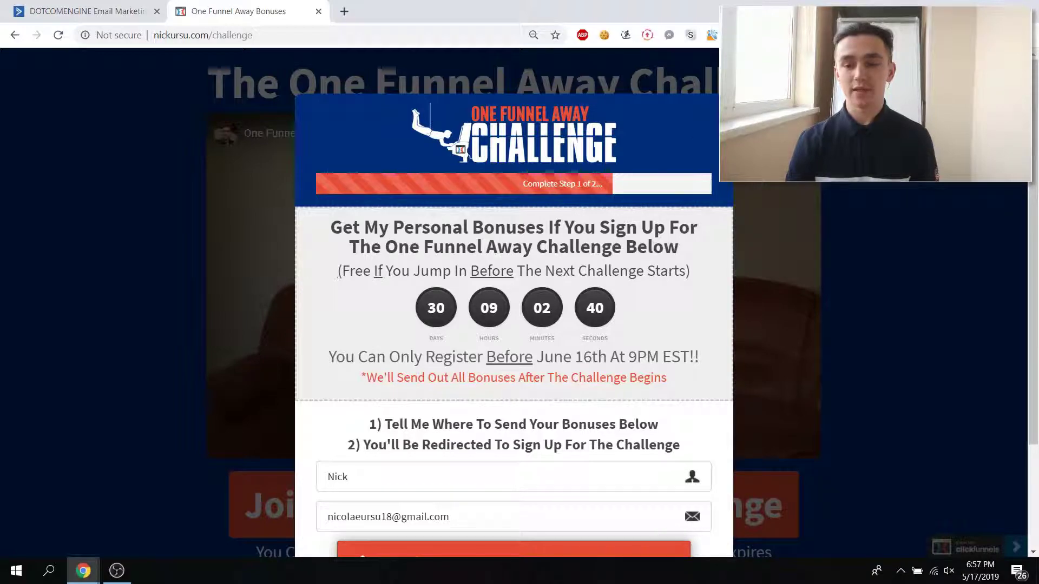
pyautogui.scroll(-3)
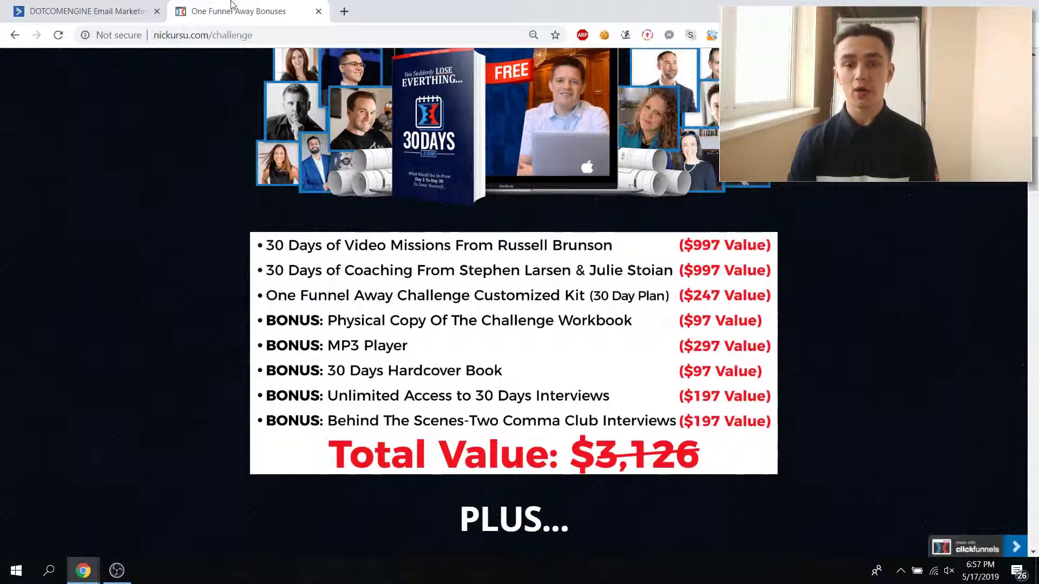
# - Flip between the challenge page and the automation, ending on the OFA #1 Come Join Me email
pyautogui.click(87, 10)
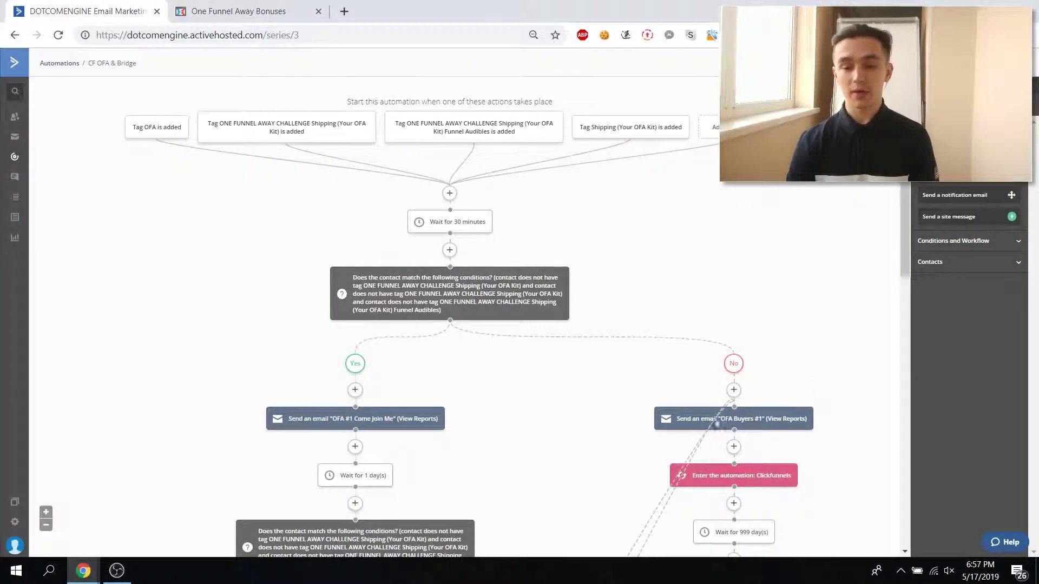
pyautogui.click(238, 11)
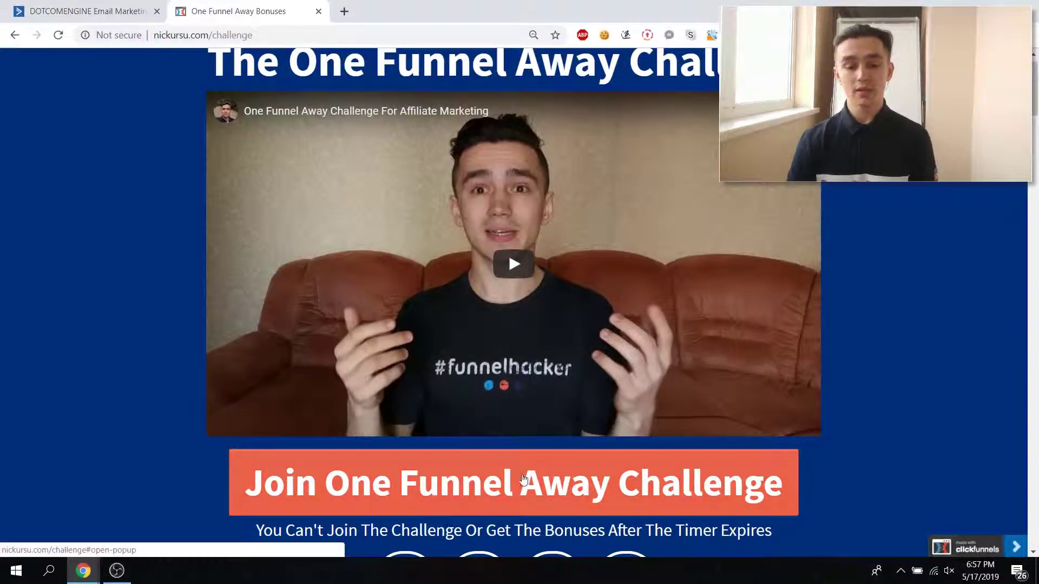
pyautogui.moveTo(271, 415)
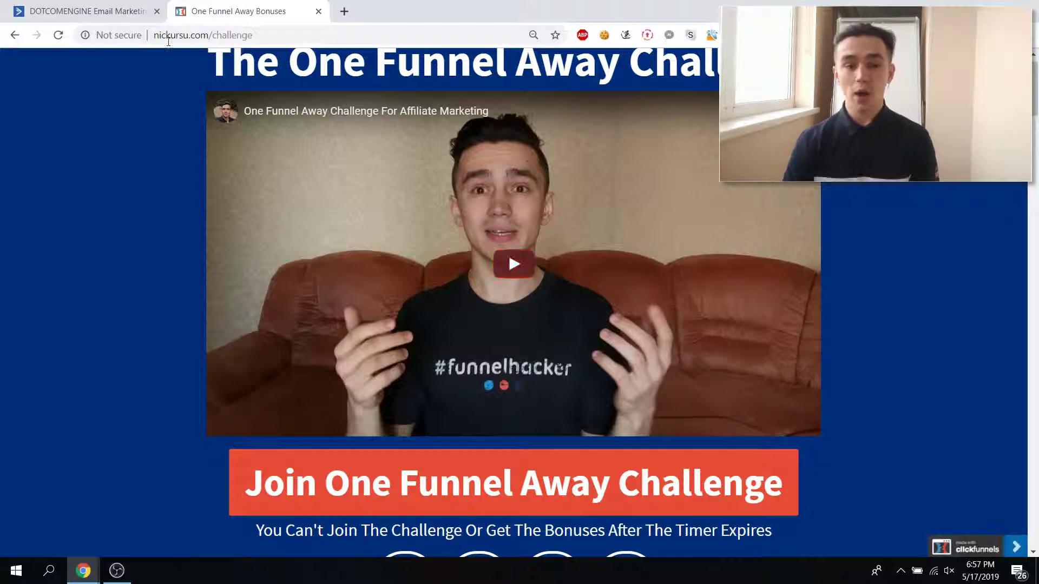
pyautogui.click(84, 11)
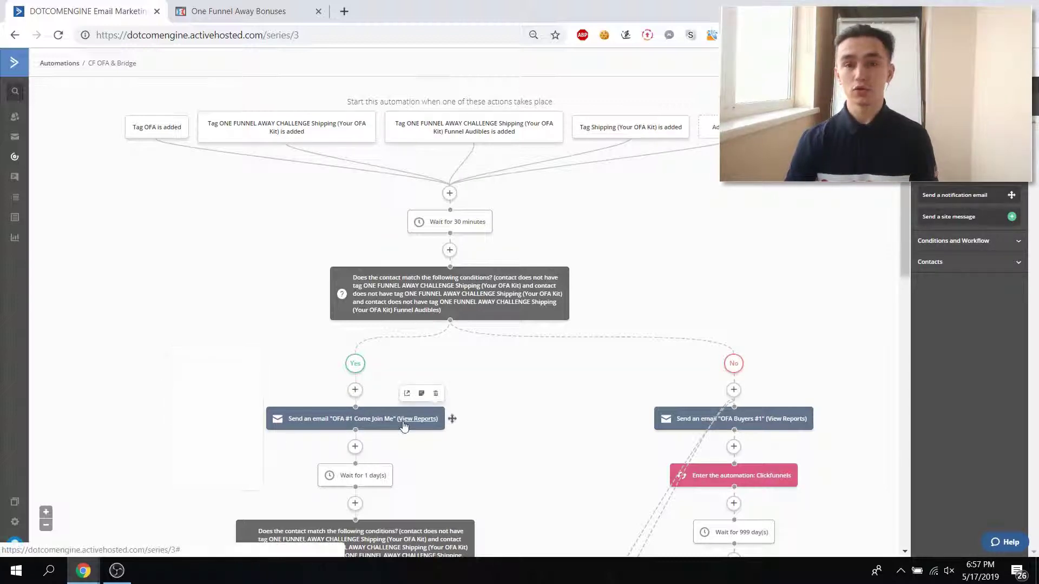
# - Scroll the CF OFA & Bridge automation down to the day-15 wait, OFA #3 One Day email and 999-day wait
pyautogui.scroll(-3)
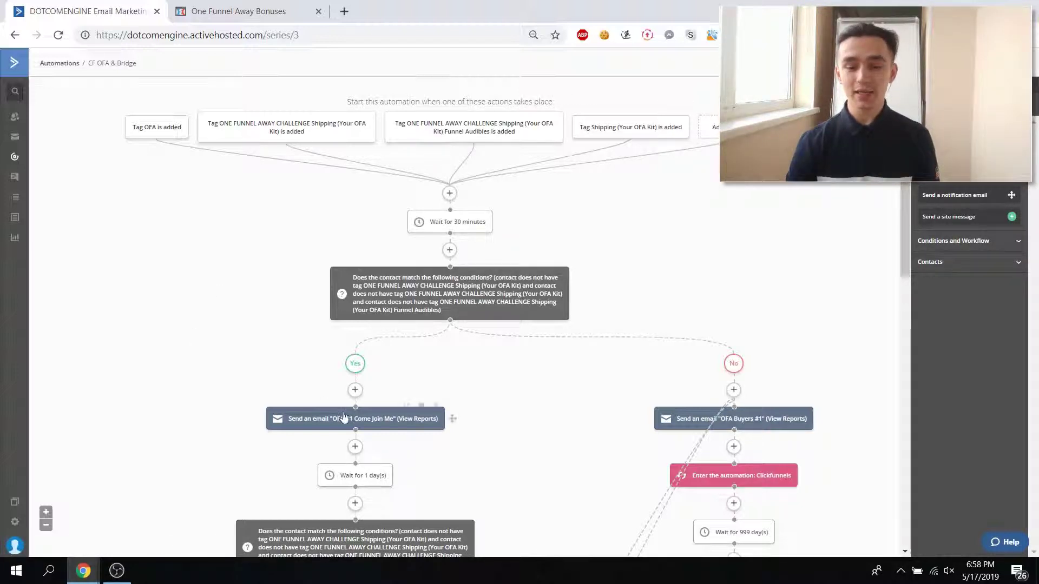
pyautogui.scroll(-3)
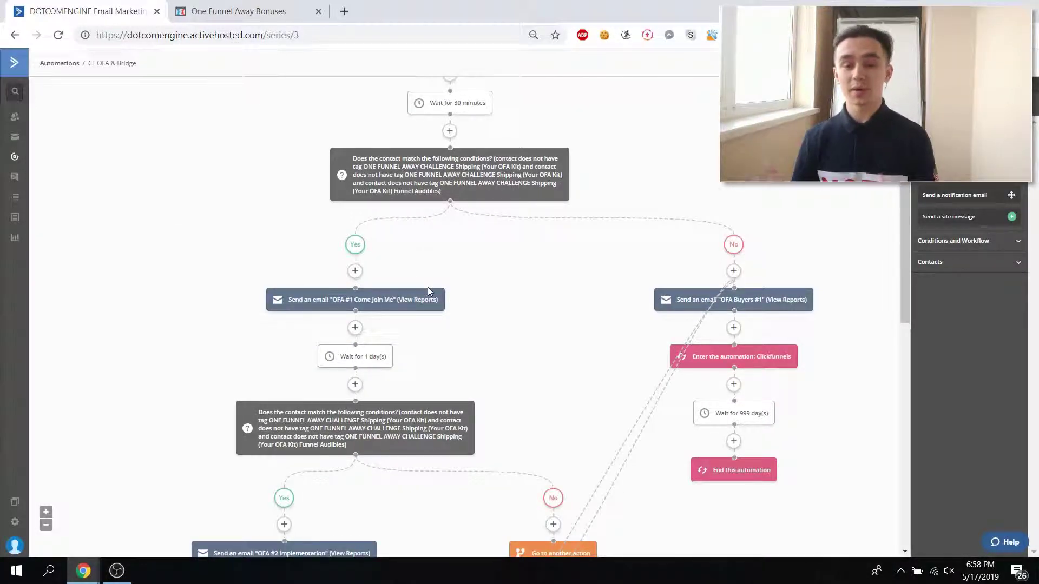
pyautogui.scroll(-3)
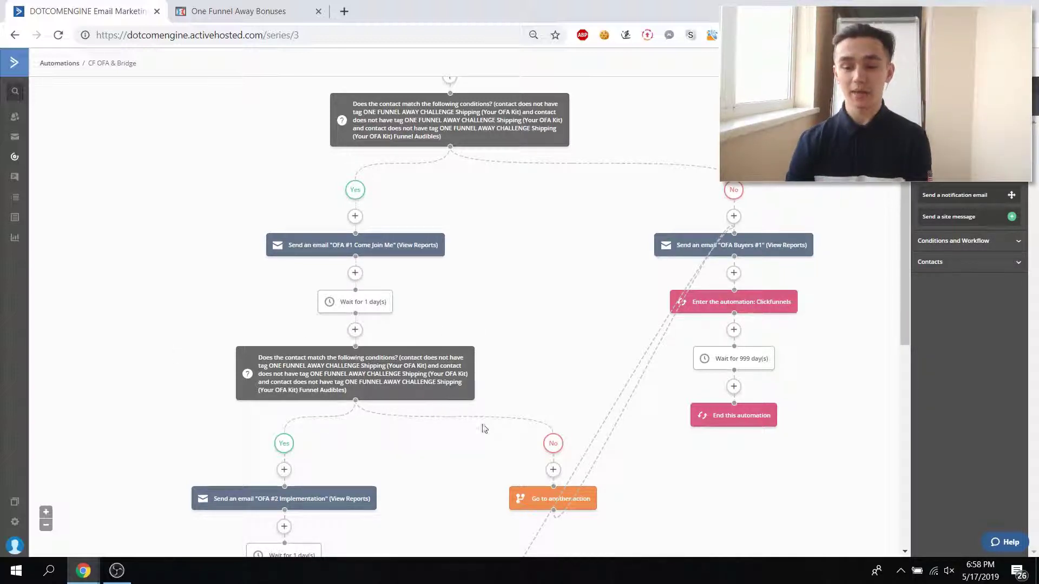
pyautogui.scroll(-3)
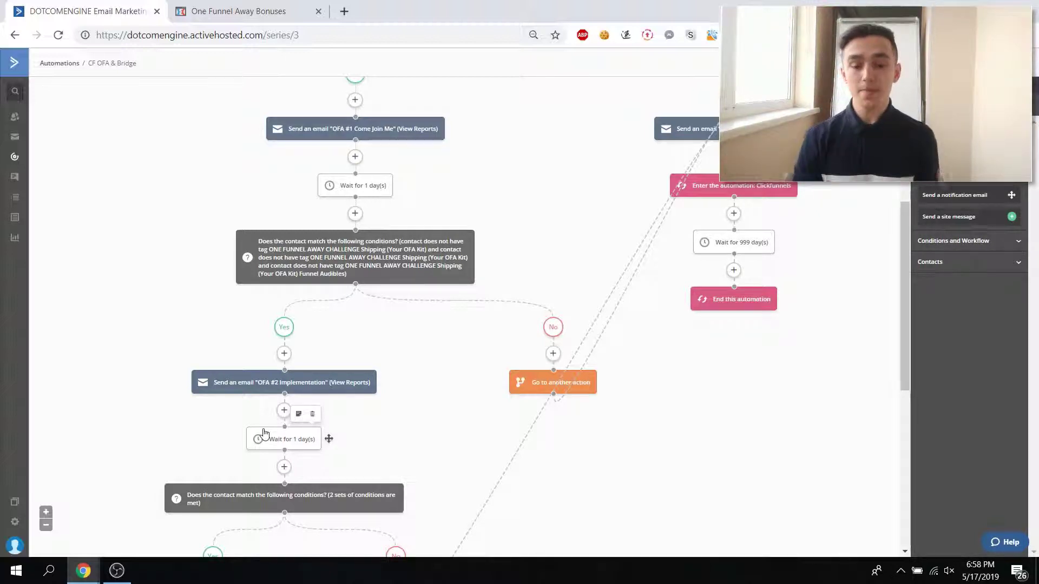
pyautogui.scroll(-3)
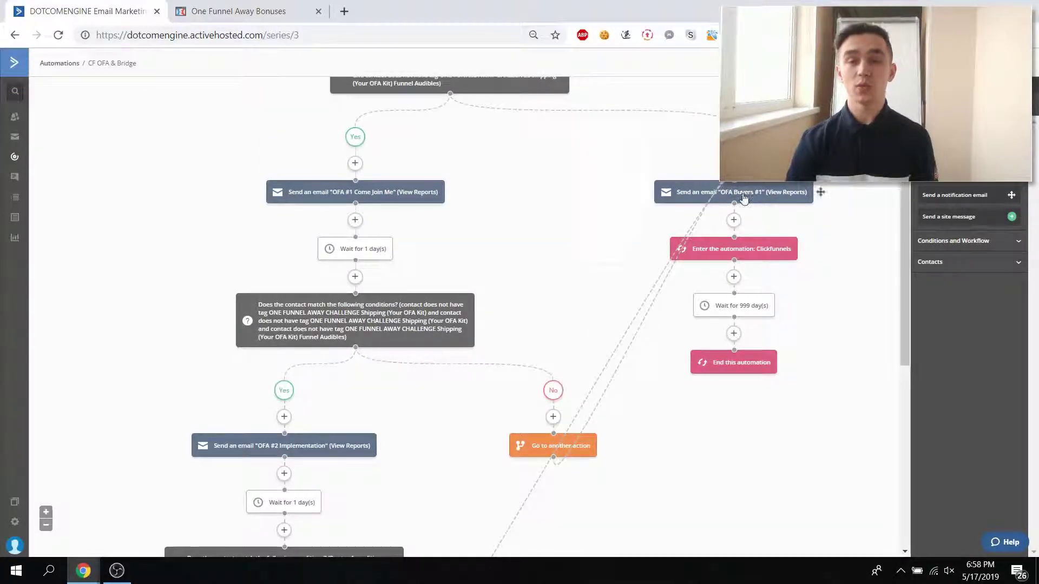
pyautogui.scroll(-3)
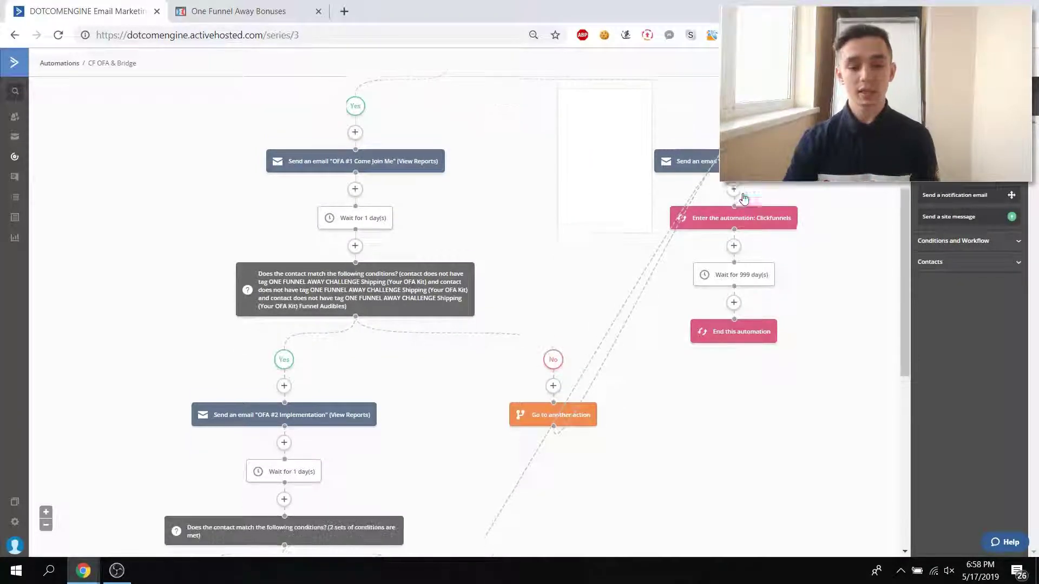
pyautogui.scroll(-3)
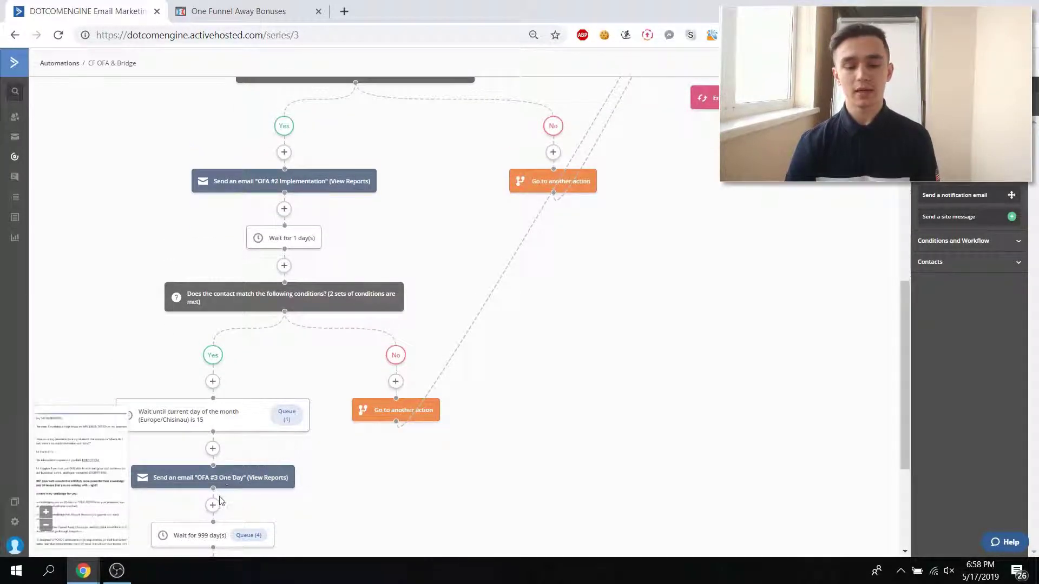
pyautogui.scroll(-3)
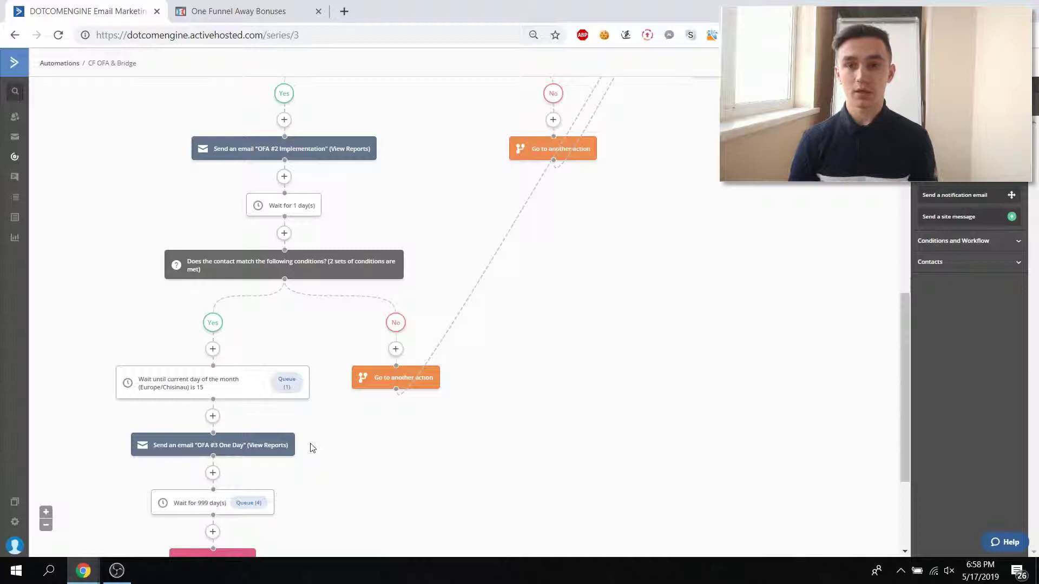
pyautogui.moveTo(251, 407)
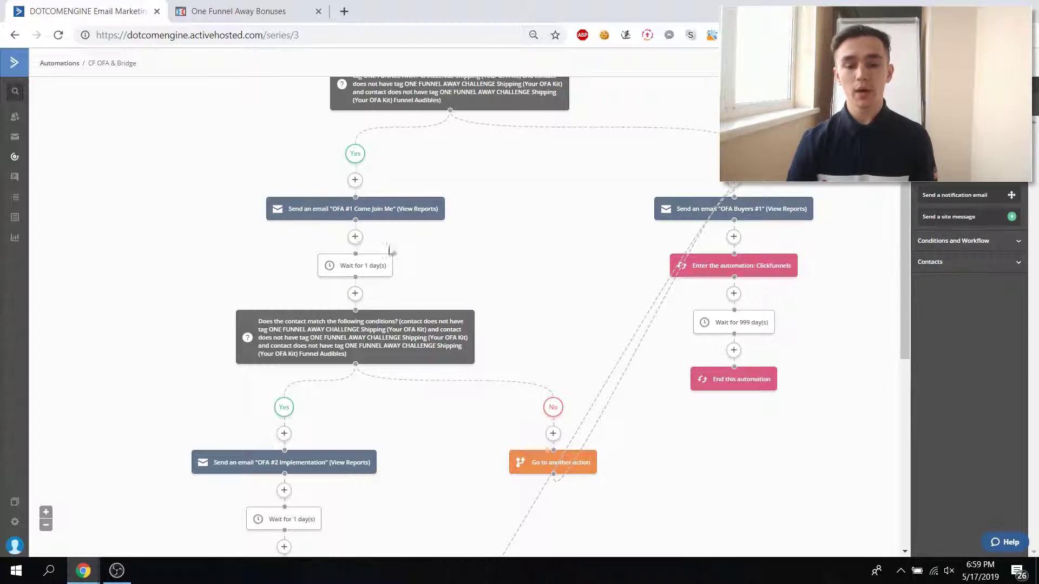
pyautogui.scroll(-3)
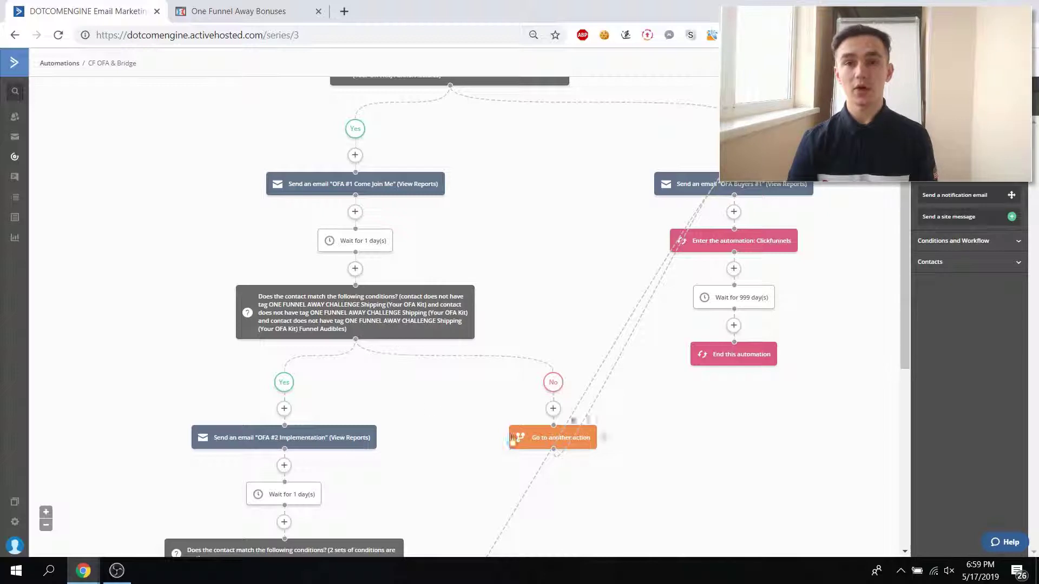
pyautogui.moveTo(418, 414)
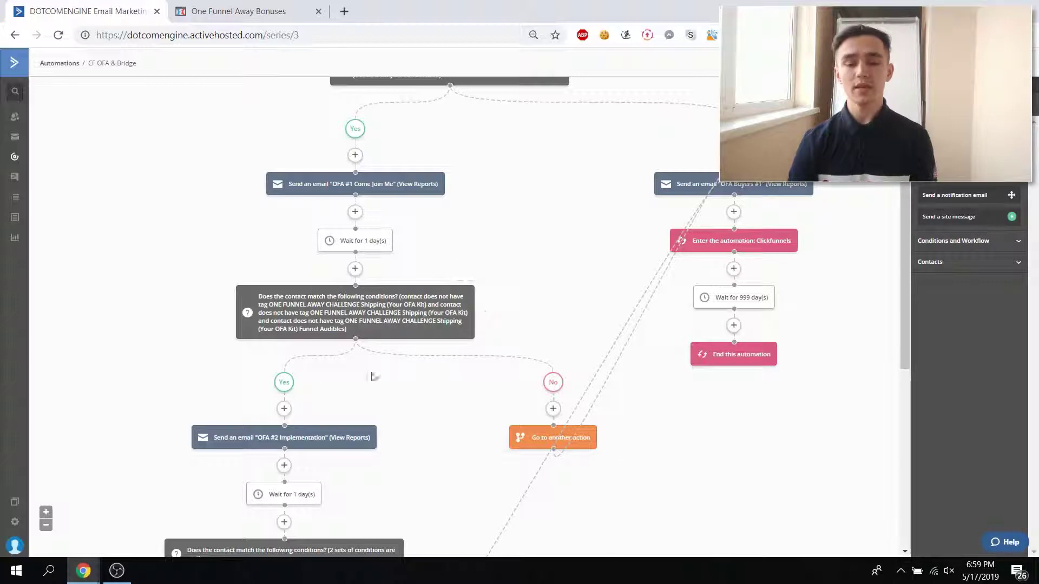
pyautogui.scroll(-3)
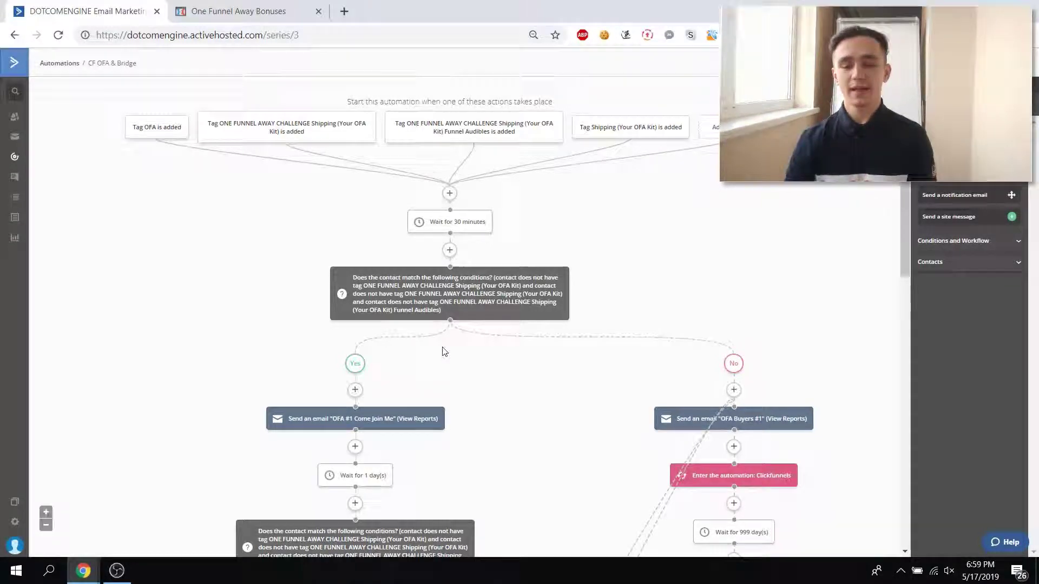
pyautogui.scroll(-3)
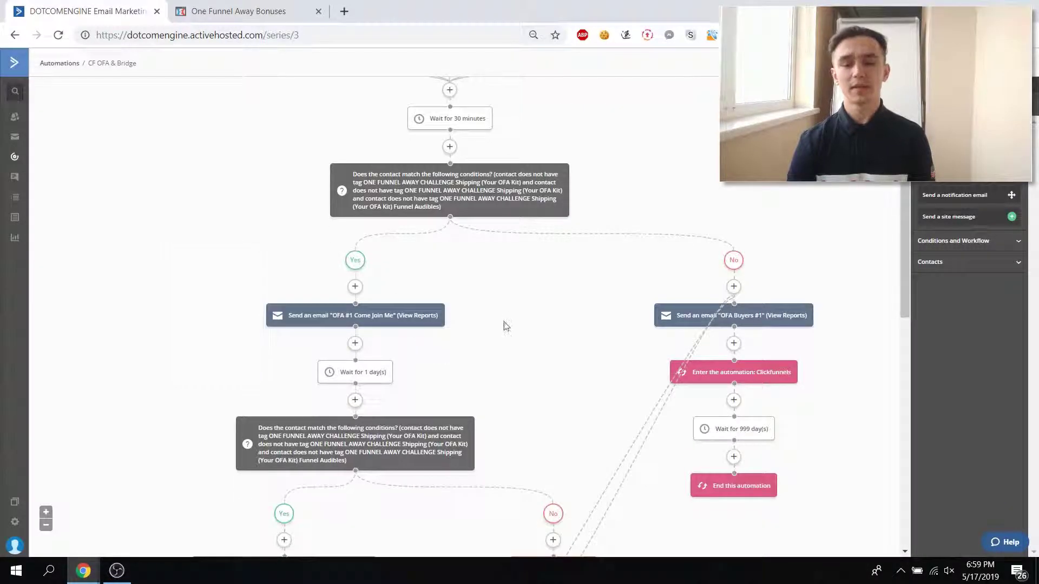
pyautogui.scroll(-3)
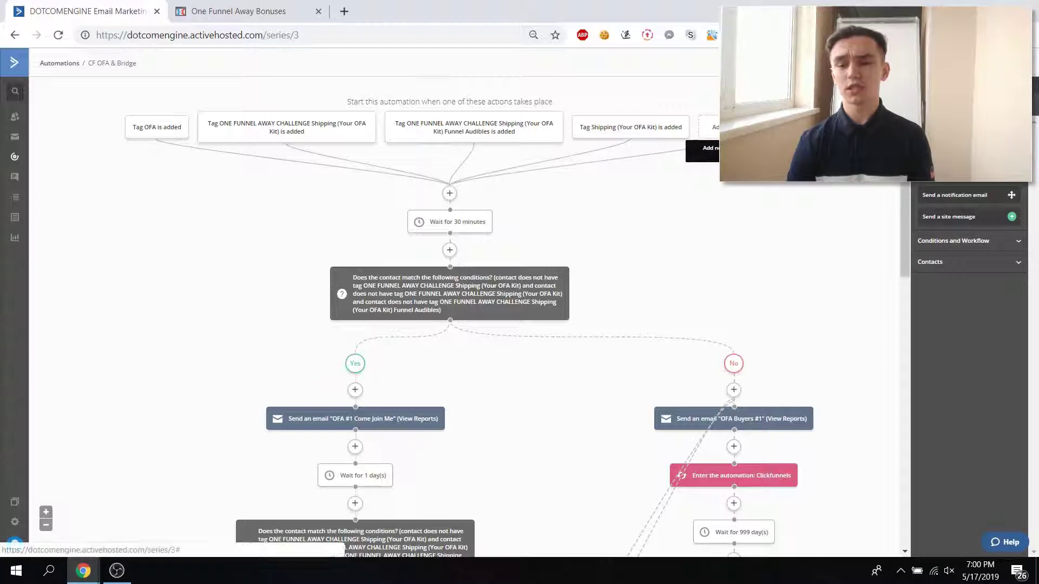
# - Bring up the Add a Start Trigger catalog and browse its tiles such as Tag is added and Date based
pyautogui.click(712, 148)
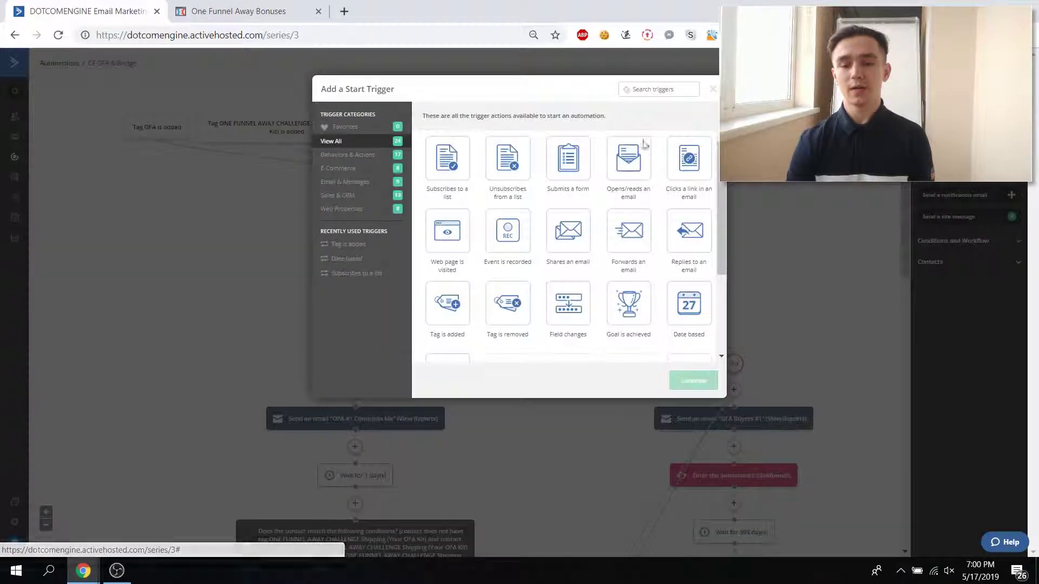
pyautogui.scroll(-3)
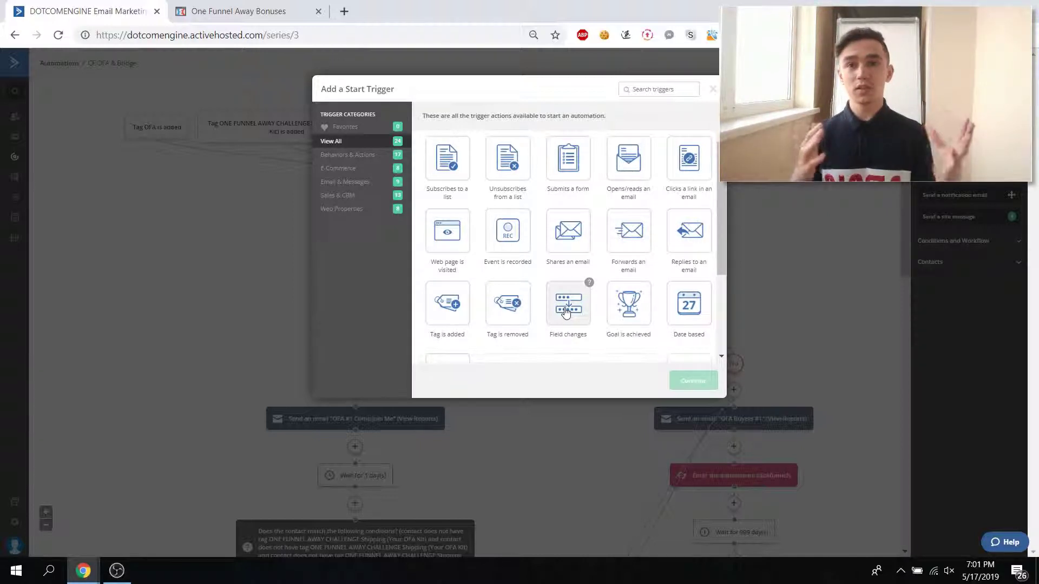
pyautogui.moveTo(506, 231)
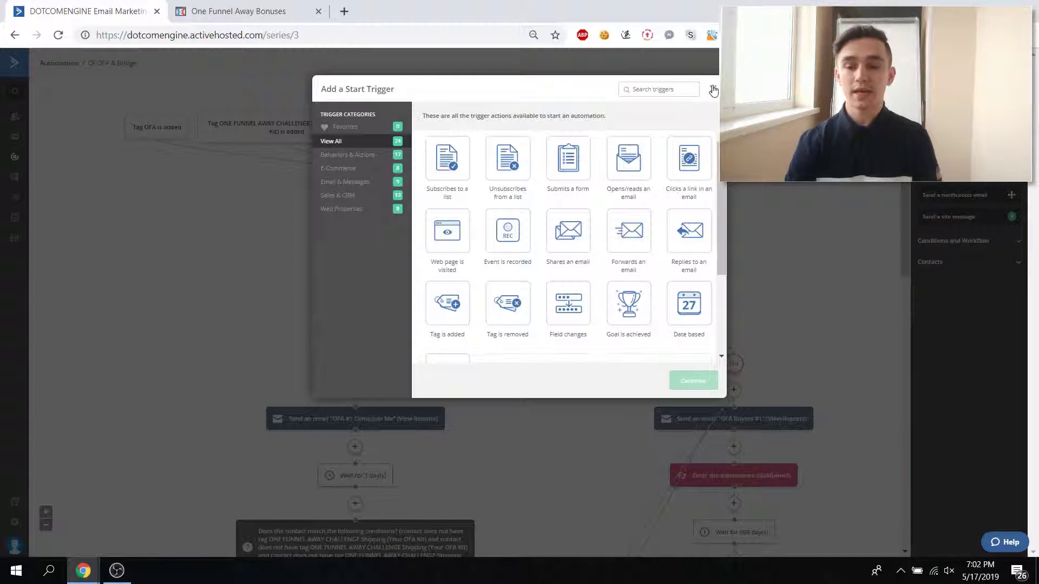
# - Dismiss the start trigger catalog without adding one and scroll the automation to End this automation
pyautogui.click(712, 90)
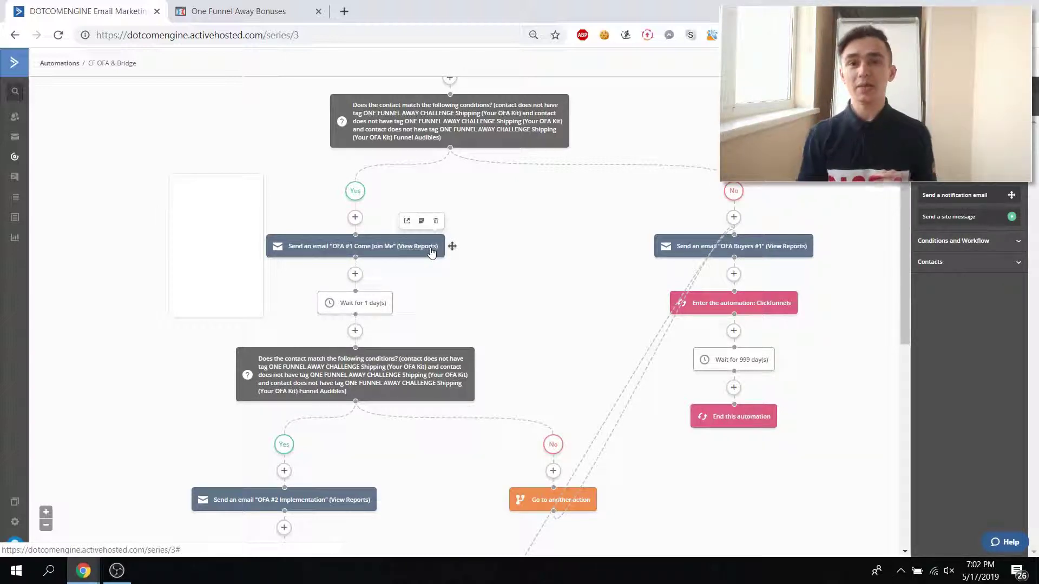
pyautogui.scroll(-3)
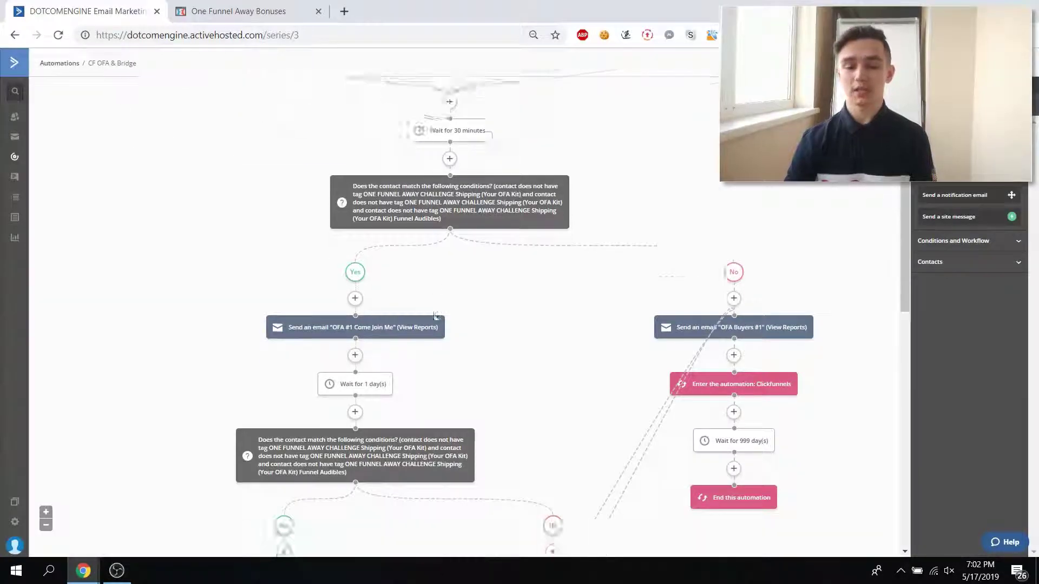
pyautogui.scroll(-3)
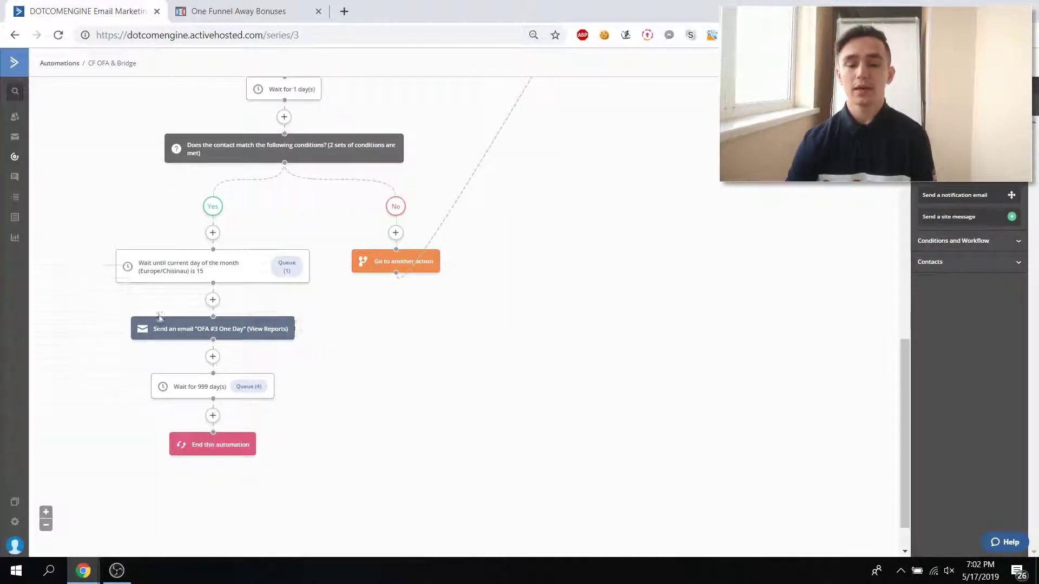
pyautogui.scroll(-3)
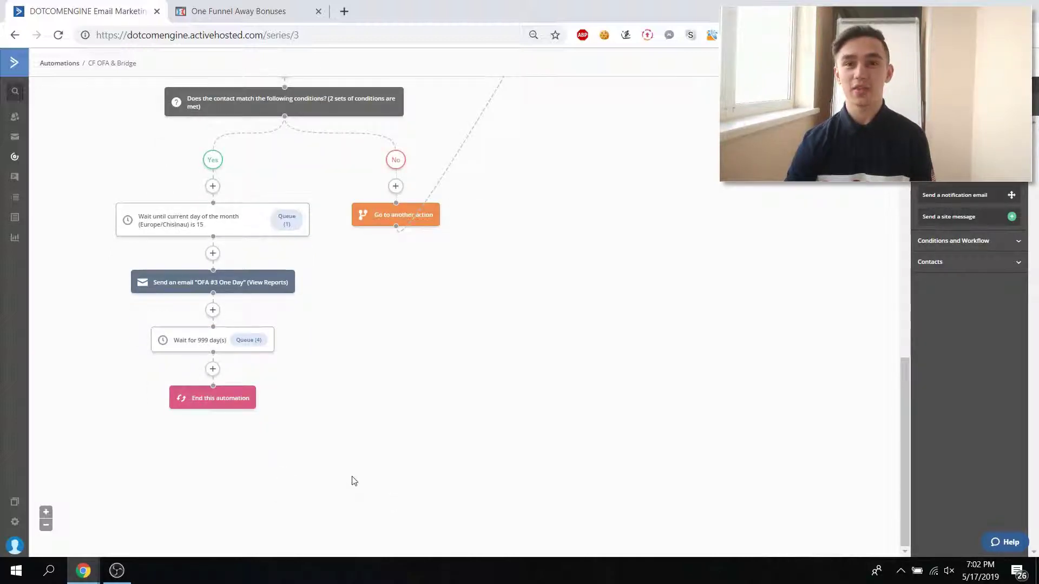